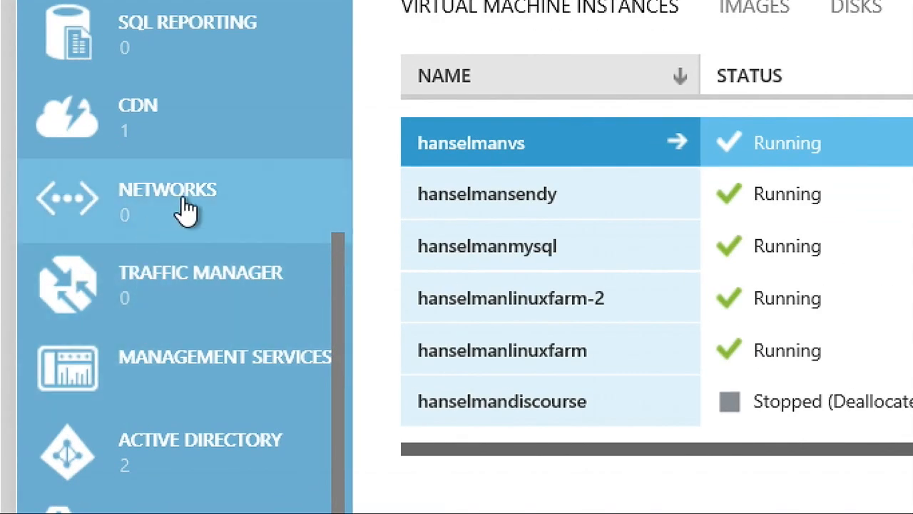
- Go to the NETWORKS section of the portal
{"action": "left_click", "coordinate": [166, 200]}
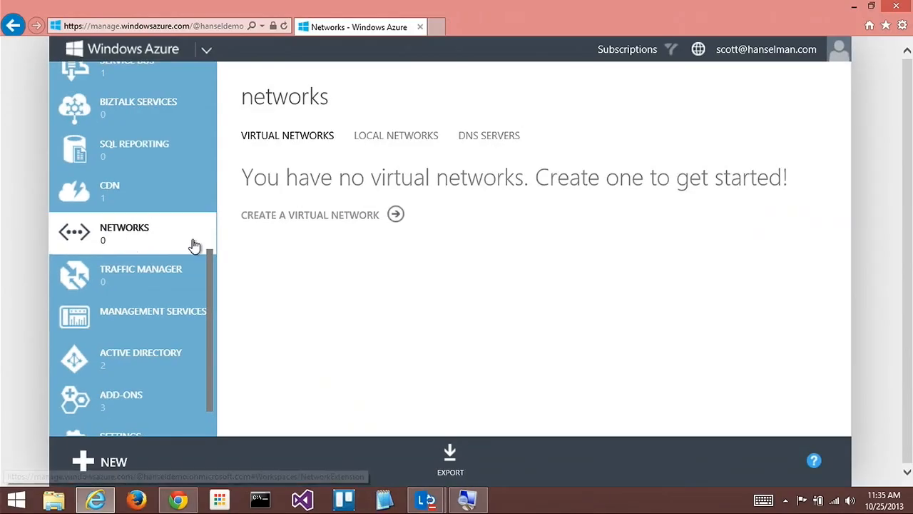
{"action": "mouse_move", "coordinate": [438, 240]}
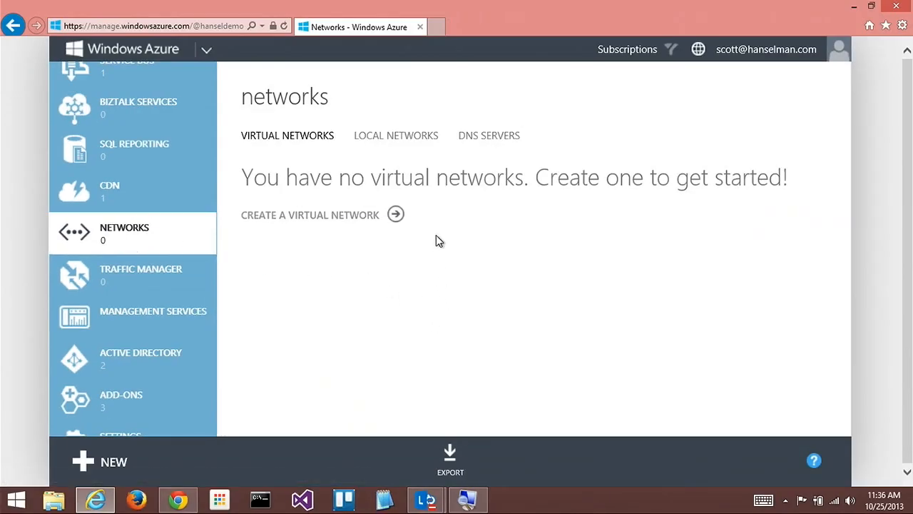
{"action": "mouse_move", "coordinate": [345, 285]}
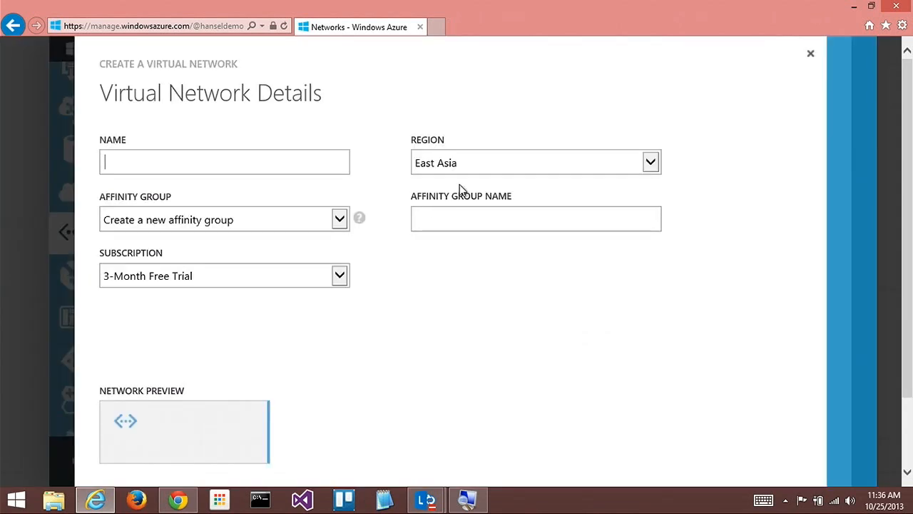
- Choose a region and name the virtual network 'supernetwork'
{"action": "left_click", "coordinate": [650, 162]}
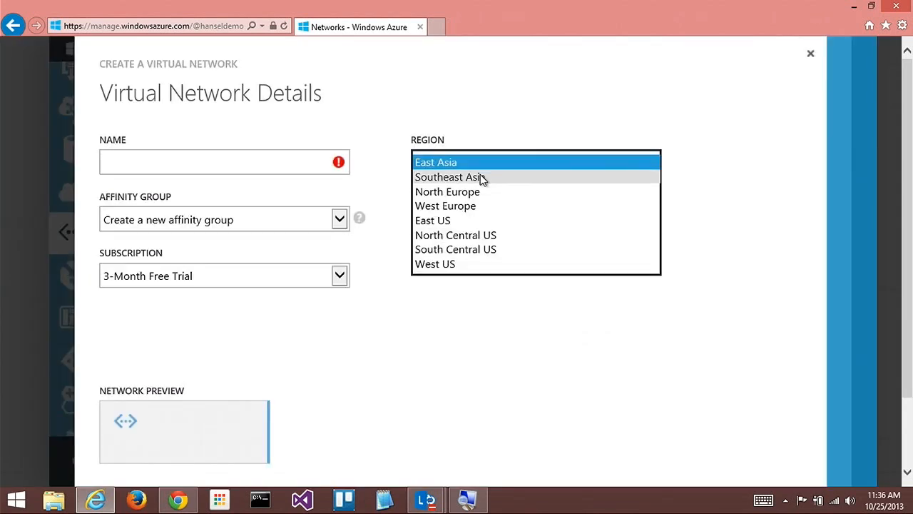
{"action": "left_click", "coordinate": [435, 264]}
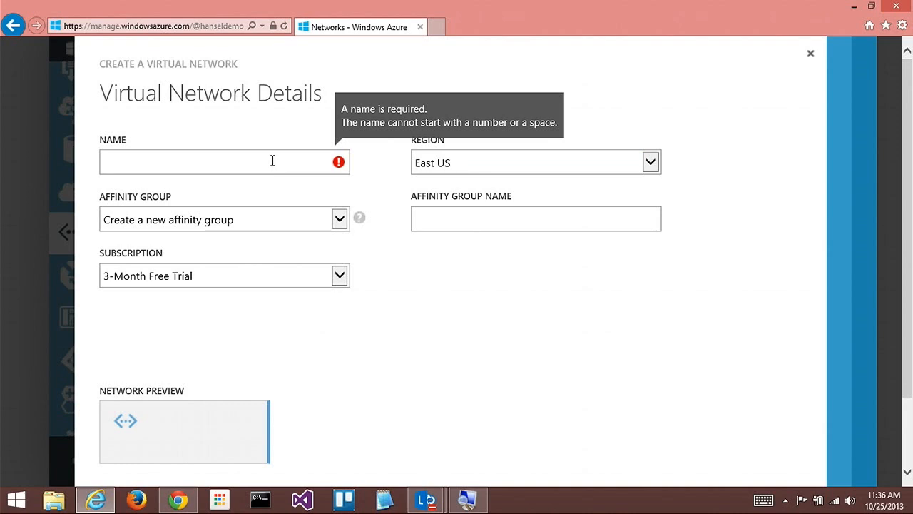
{"action": "left_click", "coordinate": [214, 162]}
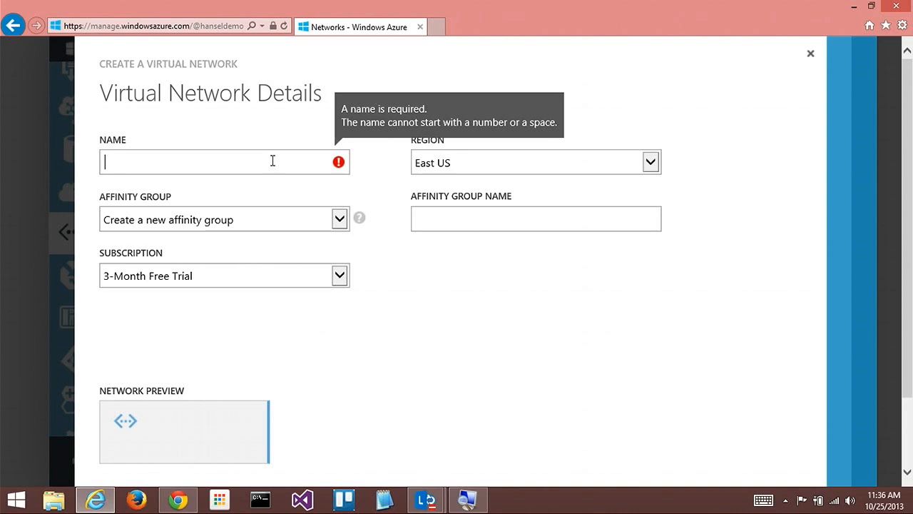
{"action": "type", "text": "supernetworkq"}
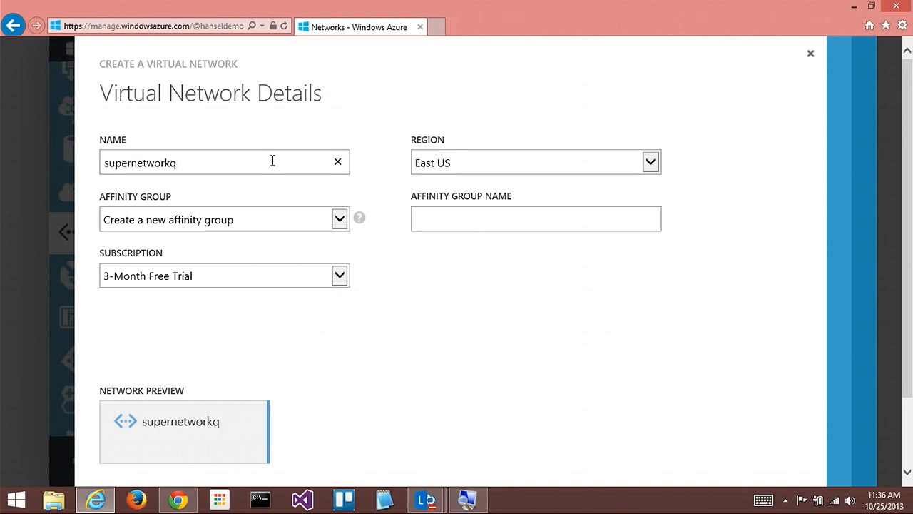
{"action": "key", "text": "Backspace"}
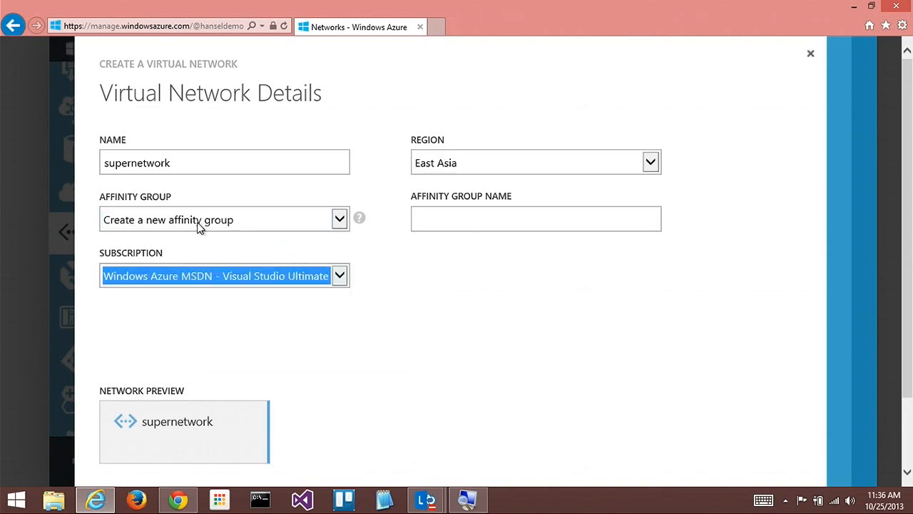
- Name the new affinity group 'scottmsdn'
{"action": "left_click", "coordinate": [224, 219]}
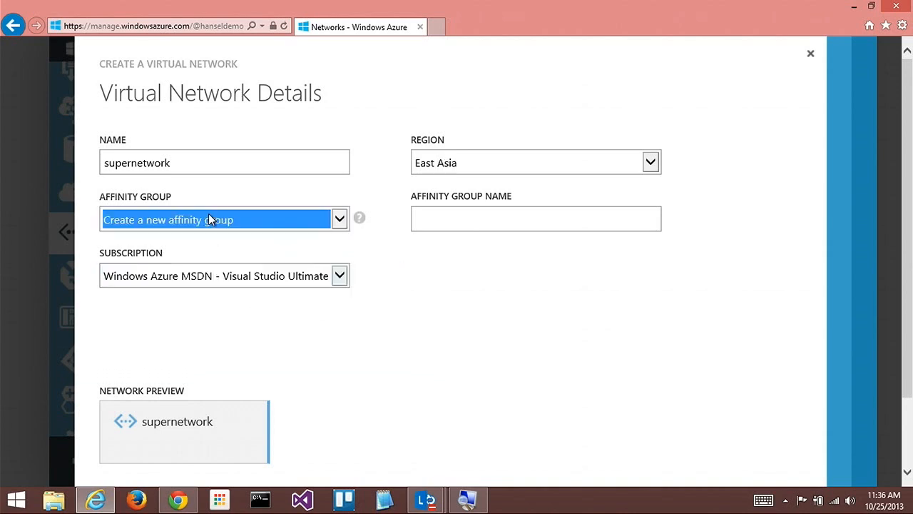
{"action": "left_click", "coordinate": [535, 219]}
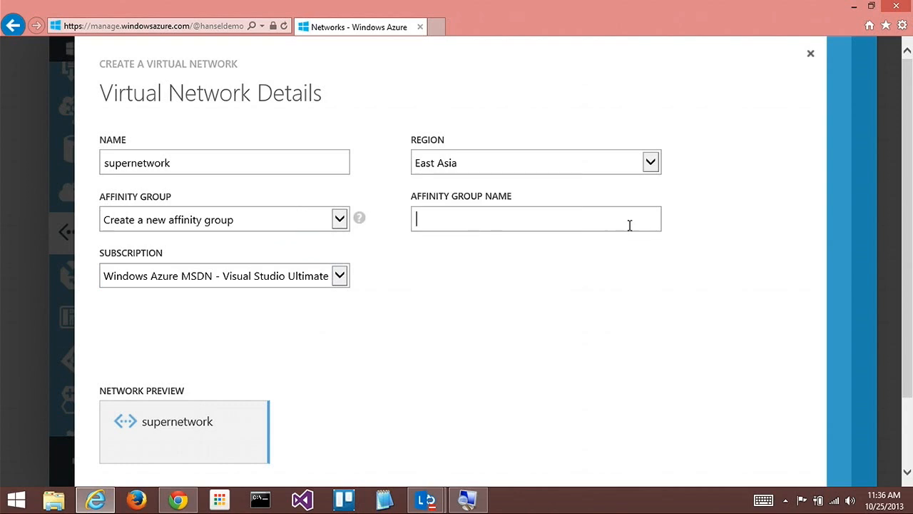
{"action": "type", "text": "scottmsd n"}
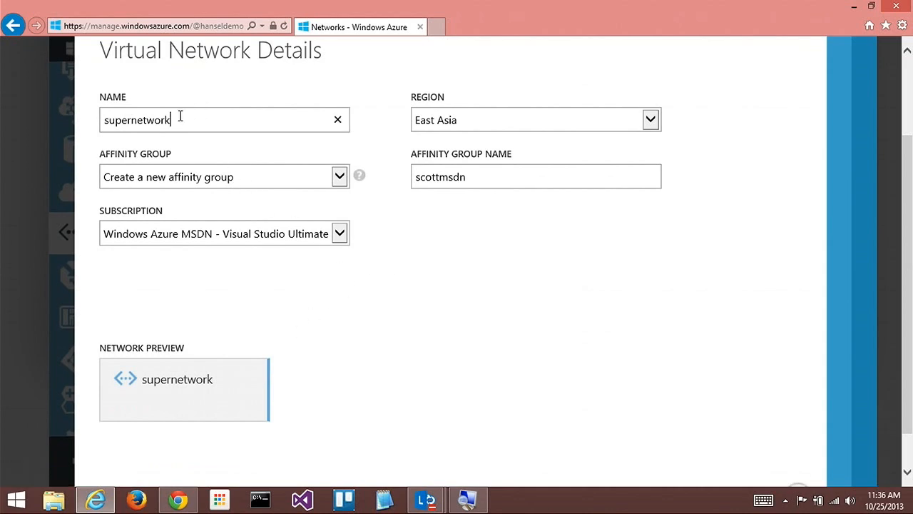
{"action": "type", "text": "s"}
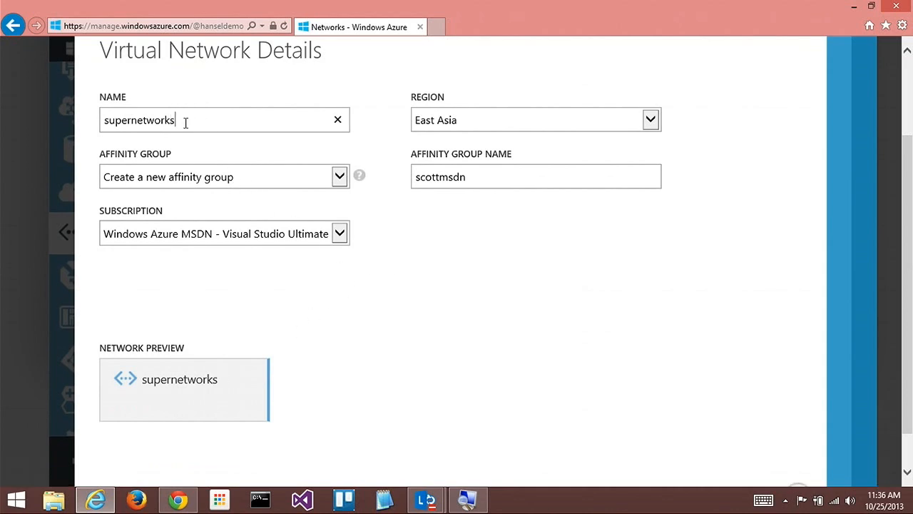
{"action": "mouse_move", "coordinate": [245, 191]}
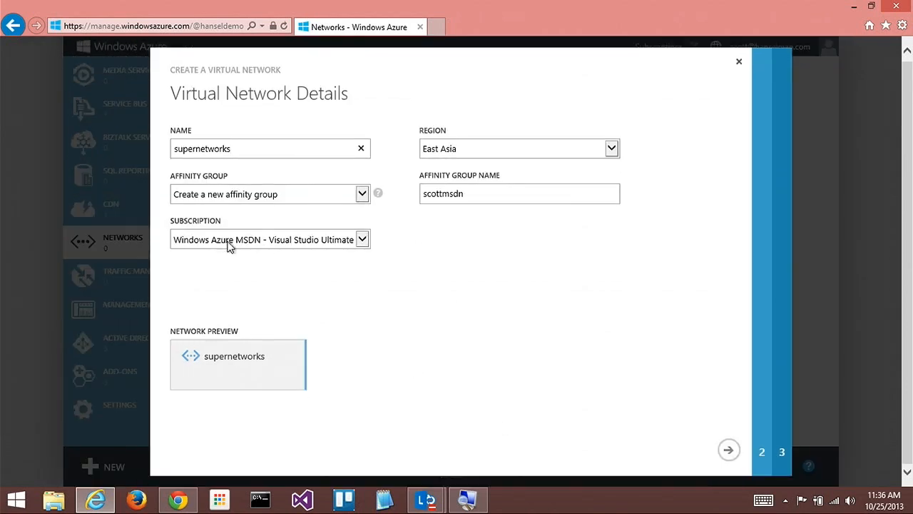
{"action": "key", "text": "Backspace"}
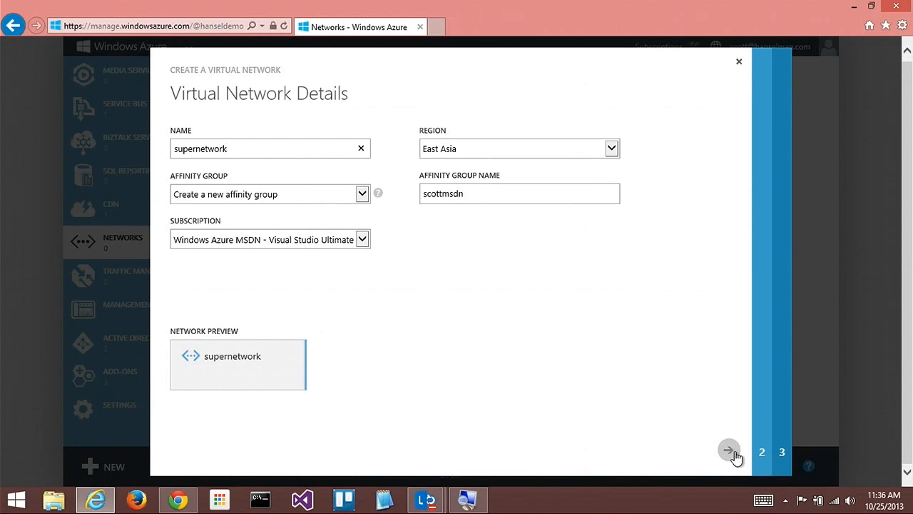
- Change the network region to East US and return to the DNS Servers step
{"action": "left_click", "coordinate": [728, 450]}
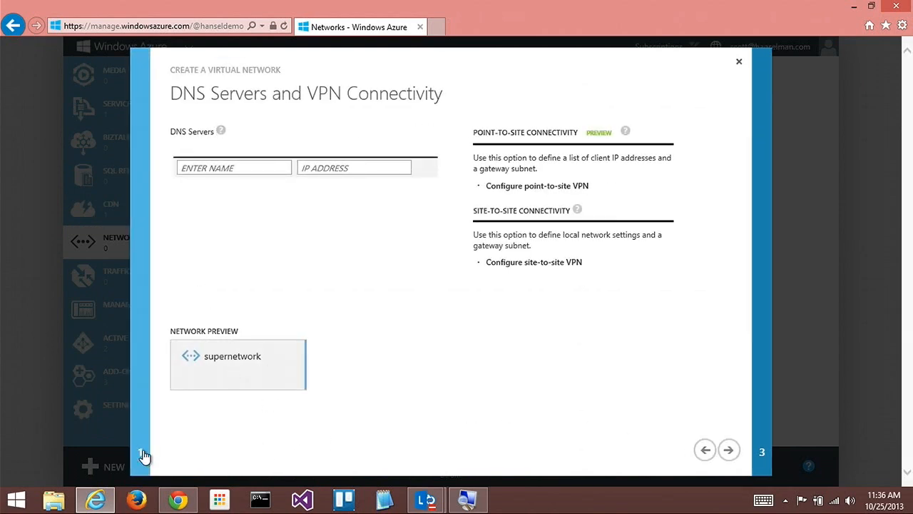
{"action": "left_click", "coordinate": [705, 450]}
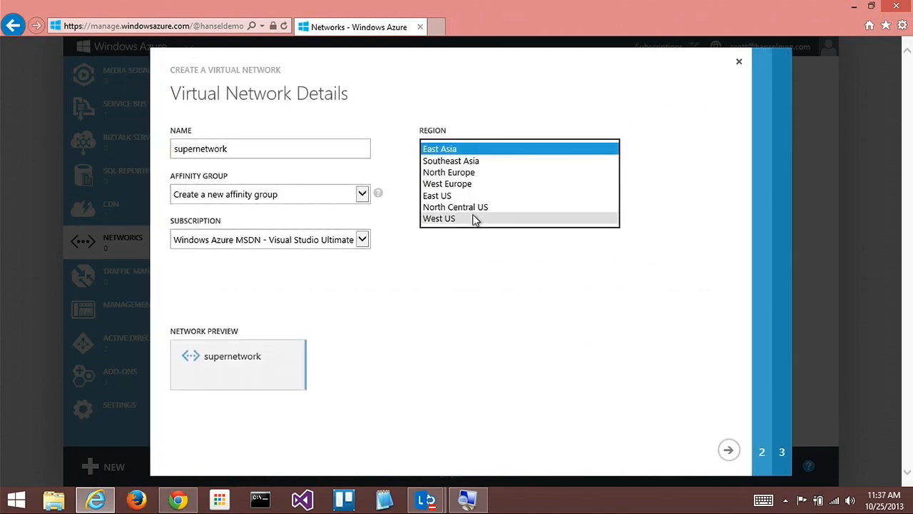
{"action": "left_click", "coordinate": [436, 195]}
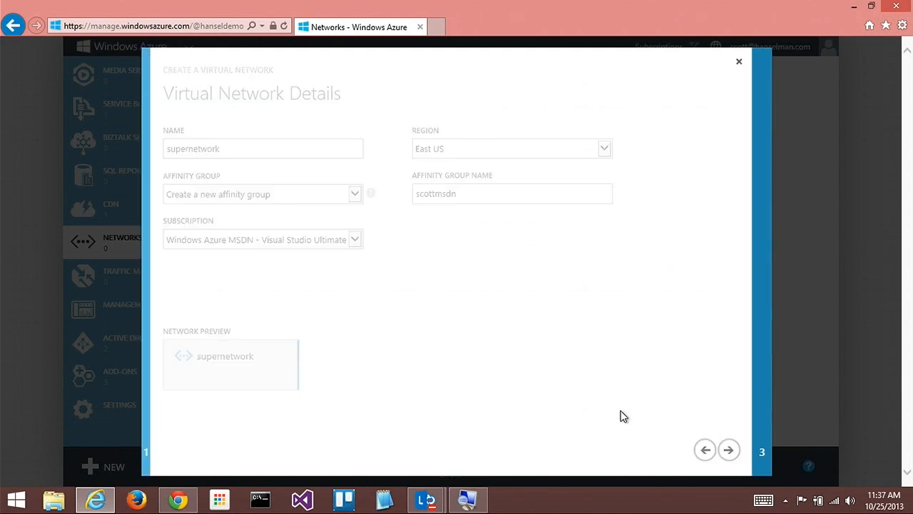
{"action": "left_click", "coordinate": [727, 449]}
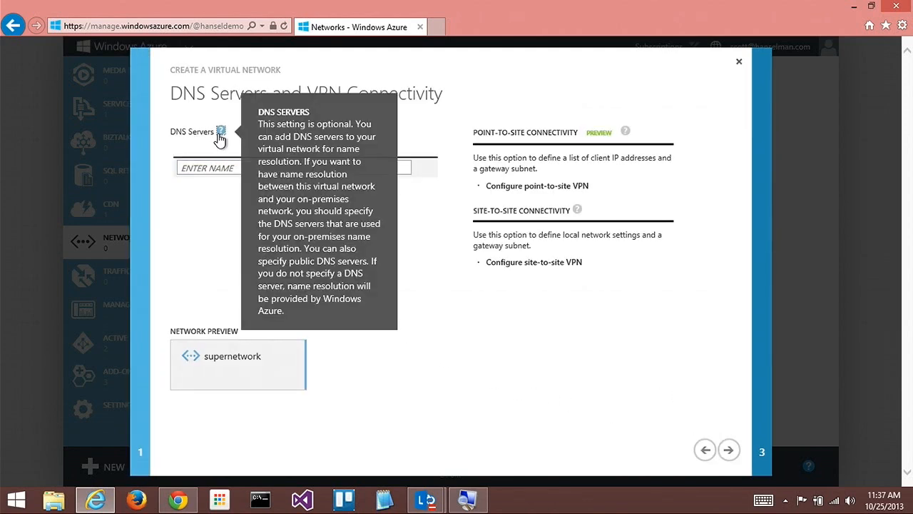
{"action": "mouse_move", "coordinate": [216, 180]}
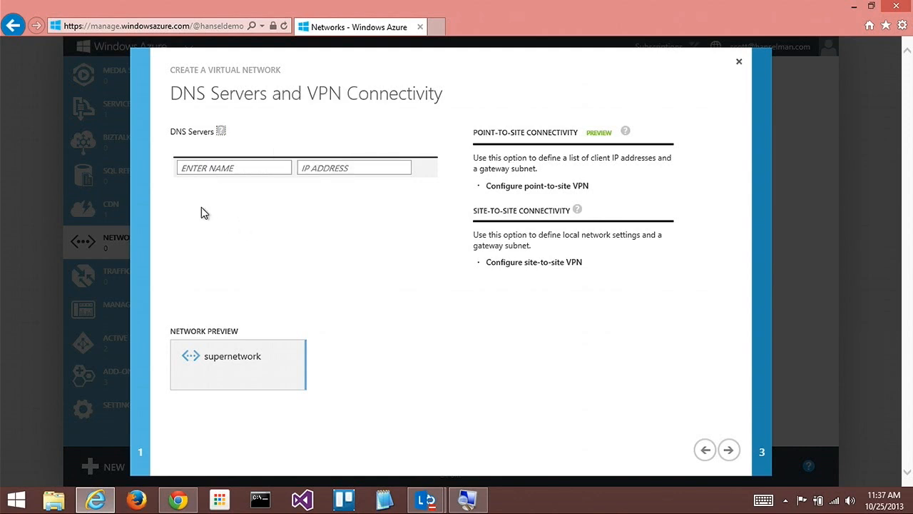
{"action": "mouse_move", "coordinate": [207, 214]}
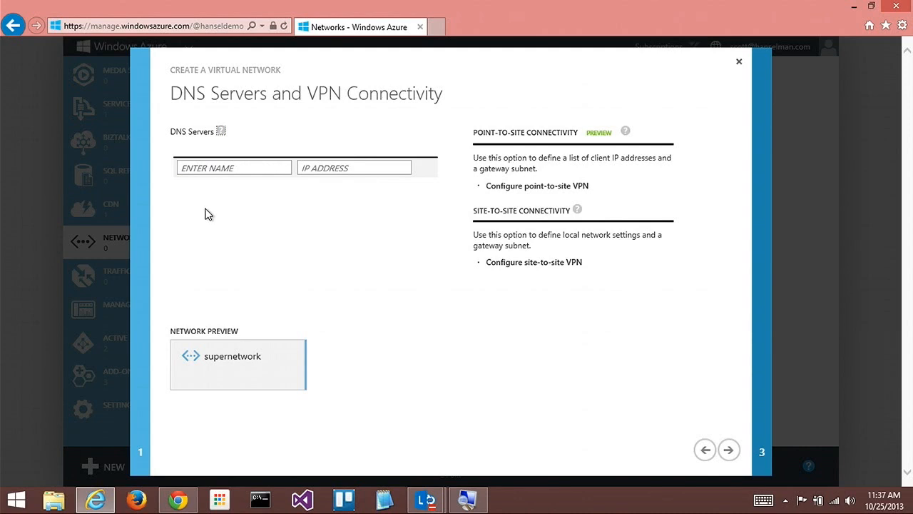
{"action": "mouse_move", "coordinate": [205, 209]}
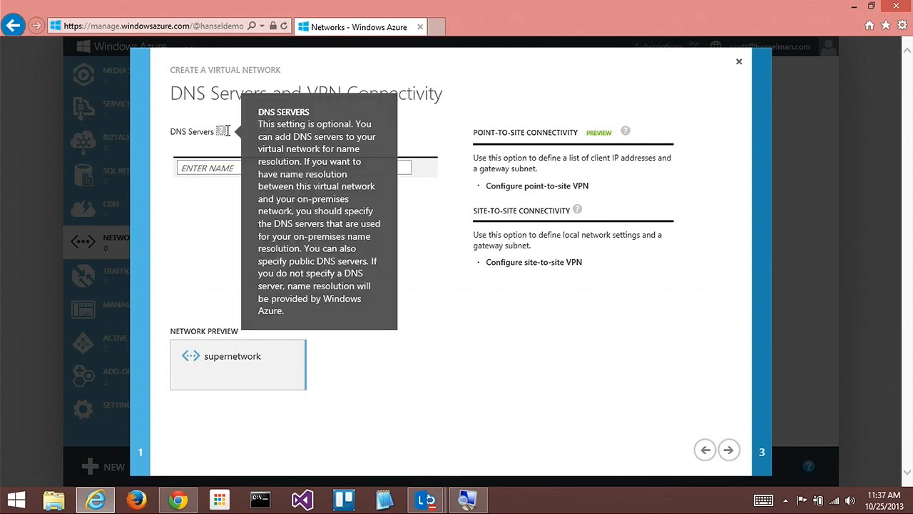
{"action": "mouse_move", "coordinate": [224, 131]}
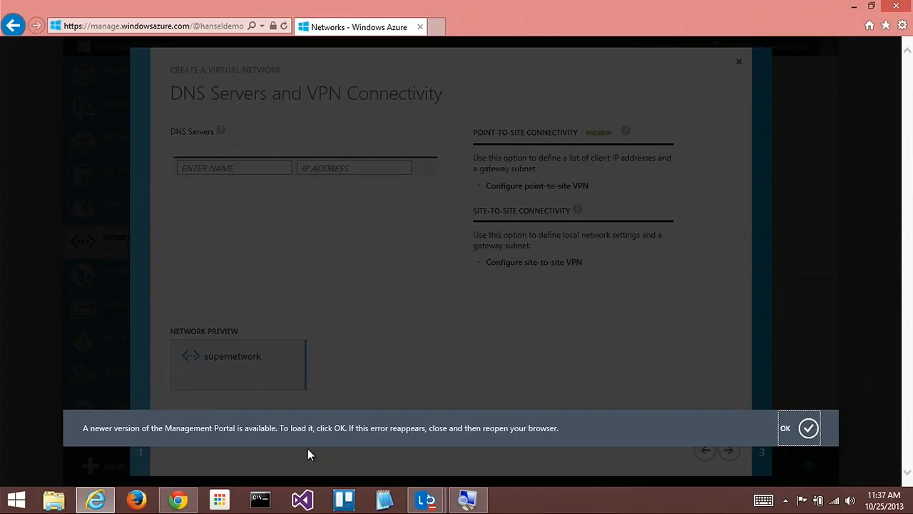
{"action": "mouse_move", "coordinate": [785, 427]}
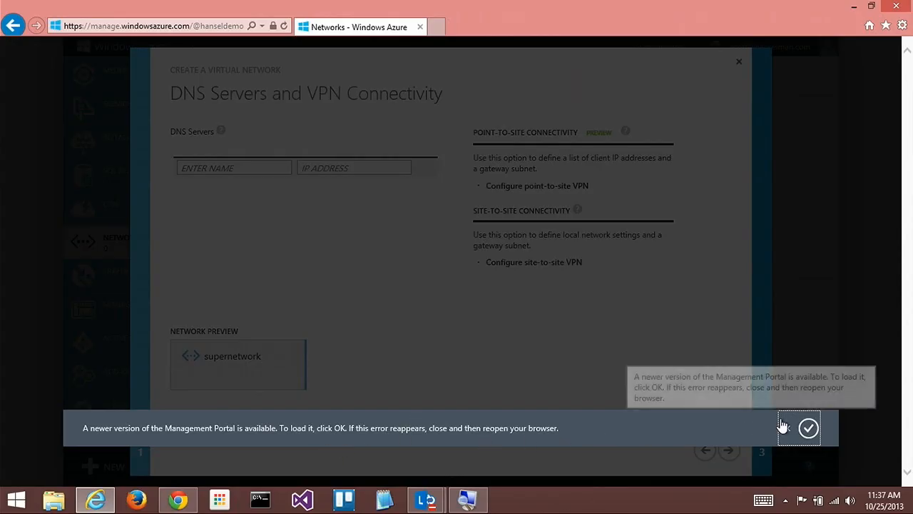
- Accept loading the newer portal version
{"action": "left_click", "coordinate": [808, 427]}
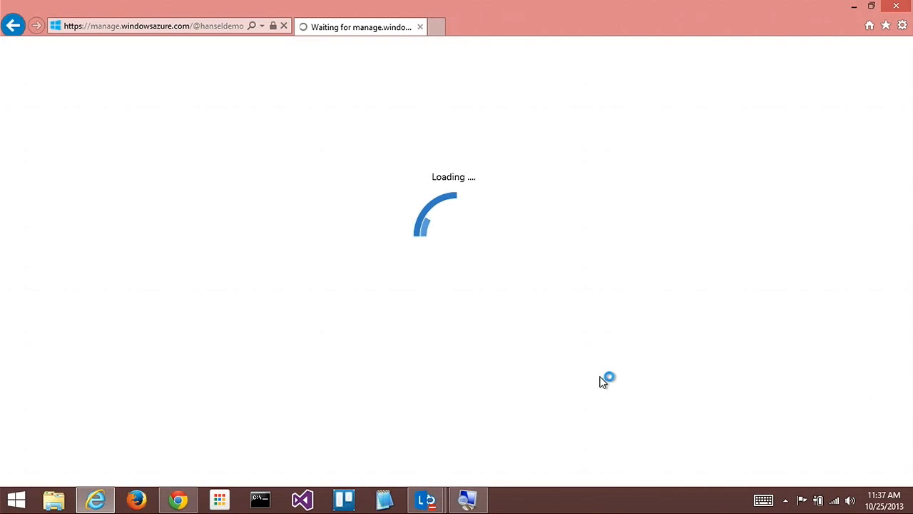
{"action": "mouse_move", "coordinate": [498, 380]}
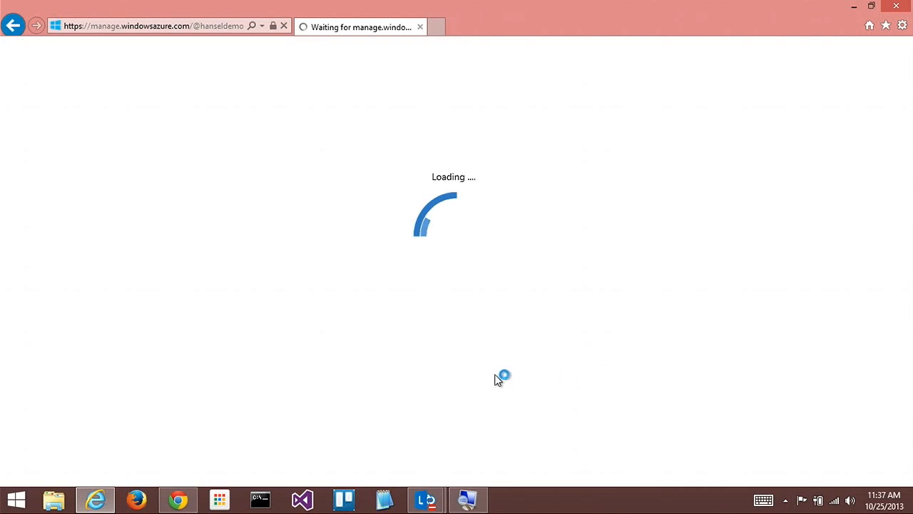
{"action": "mouse_move", "coordinate": [319, 364]}
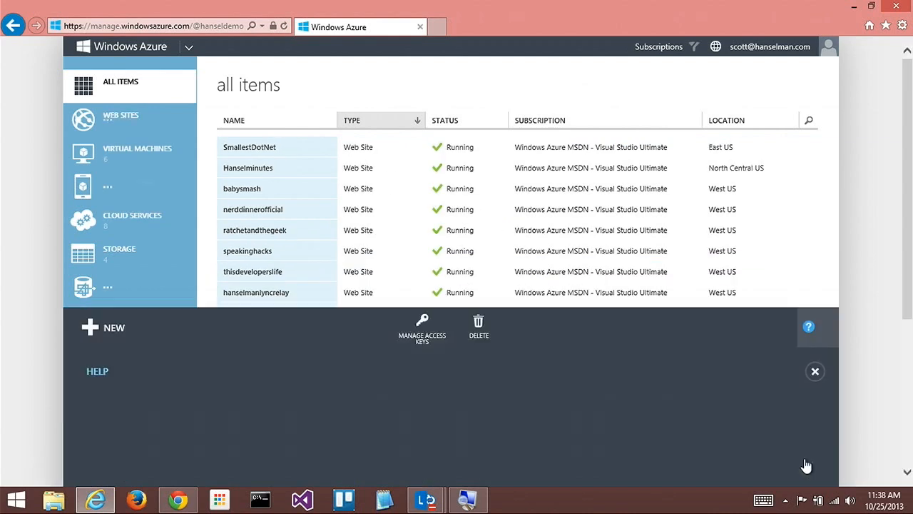
- Open and dismiss the Help panel, then scroll down the left navigation
{"action": "left_click", "coordinate": [120, 115]}
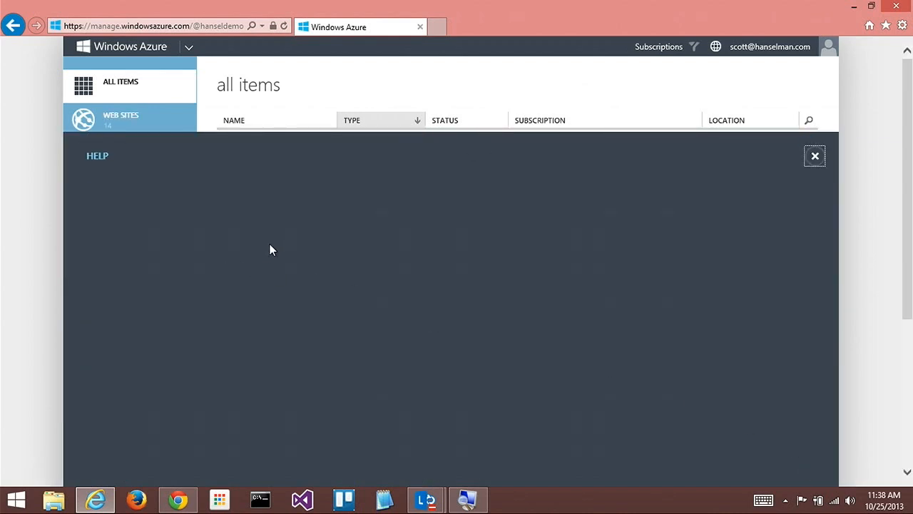
{"action": "mouse_move", "coordinate": [91, 162]}
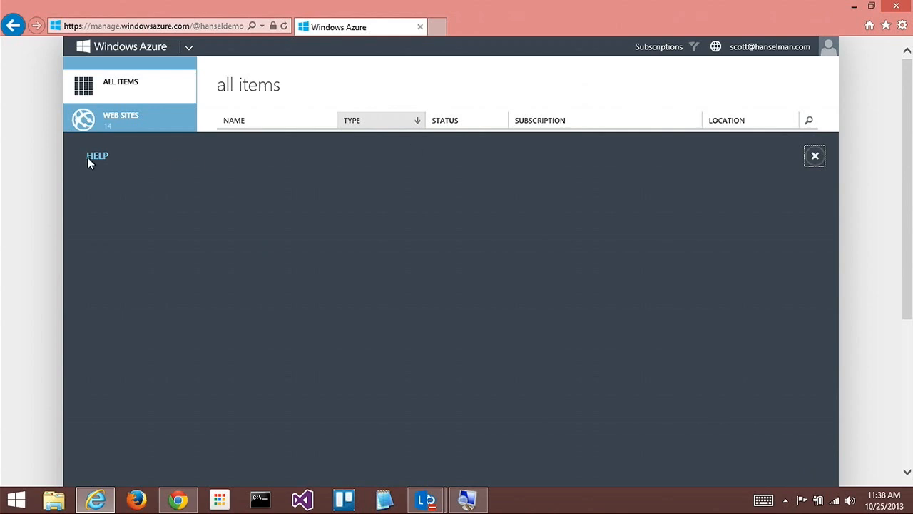
{"action": "left_click", "coordinate": [815, 156]}
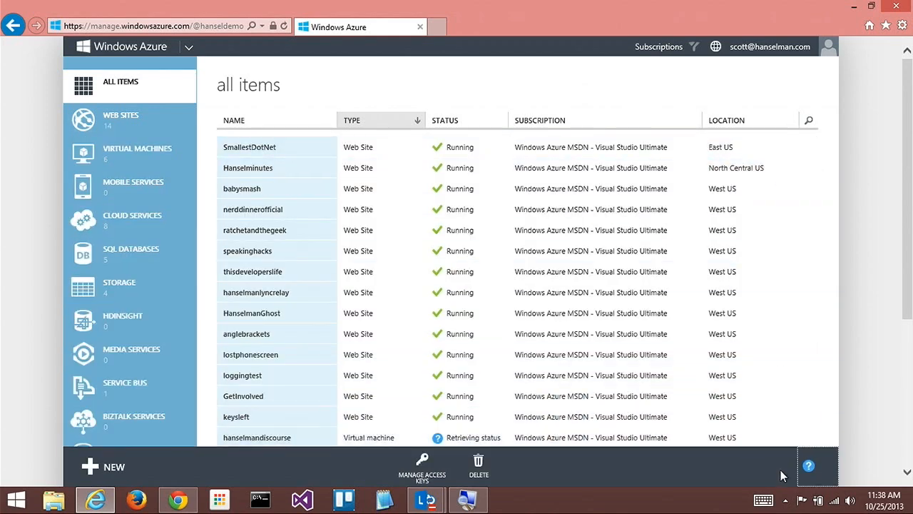
{"action": "left_click", "coordinate": [808, 465]}
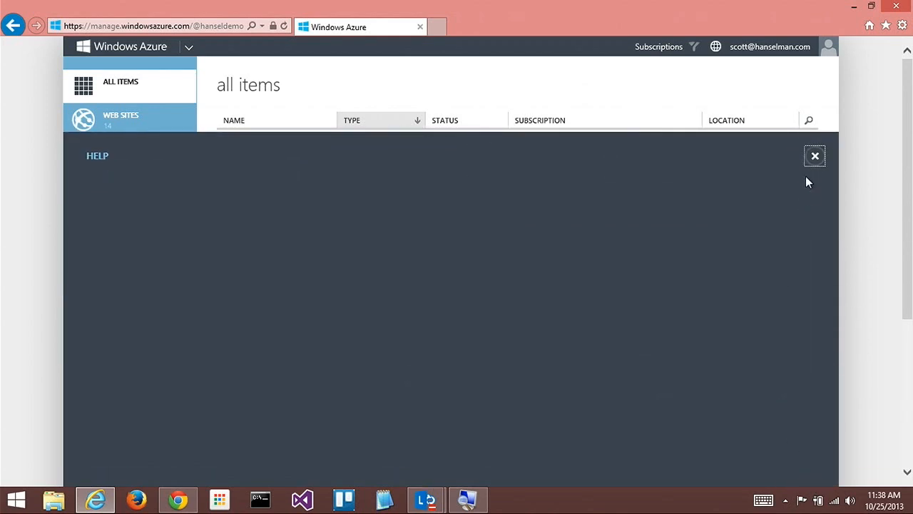
{"action": "left_click", "coordinate": [814, 156]}
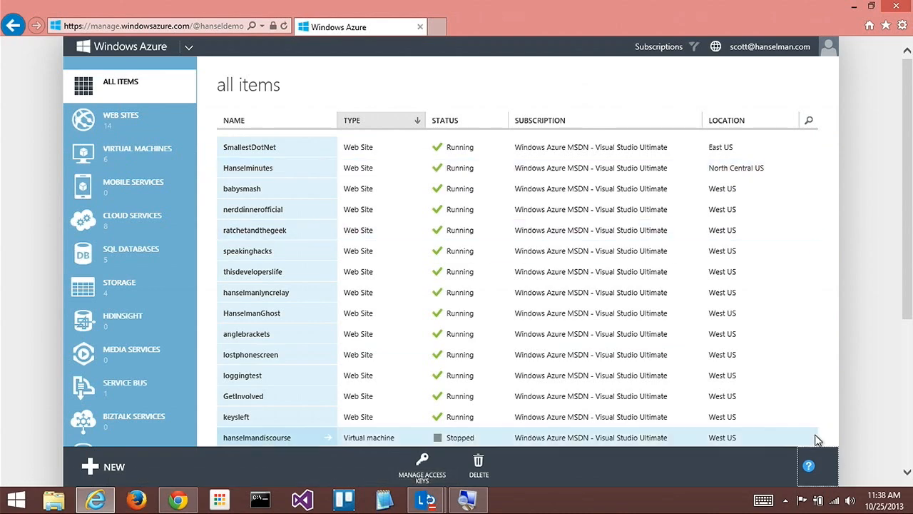
{"action": "left_click", "coordinate": [808, 465]}
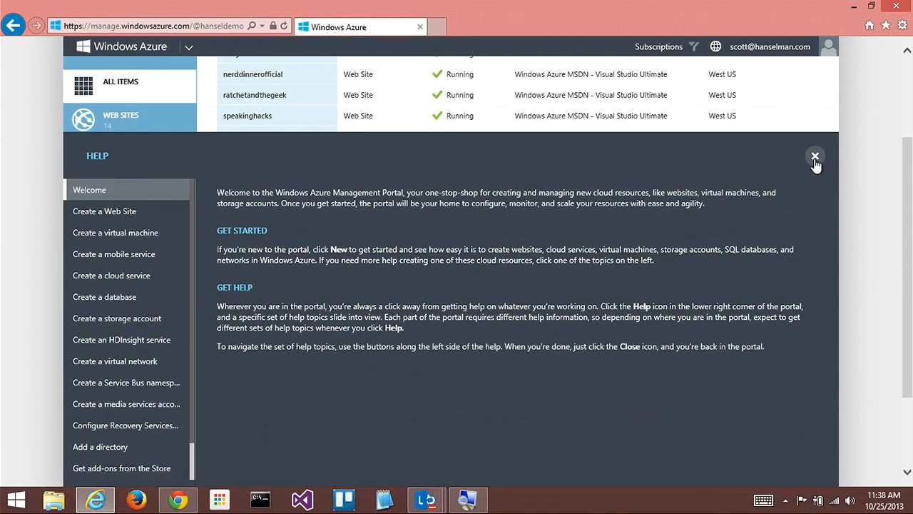
{"action": "left_click", "coordinate": [814, 156]}
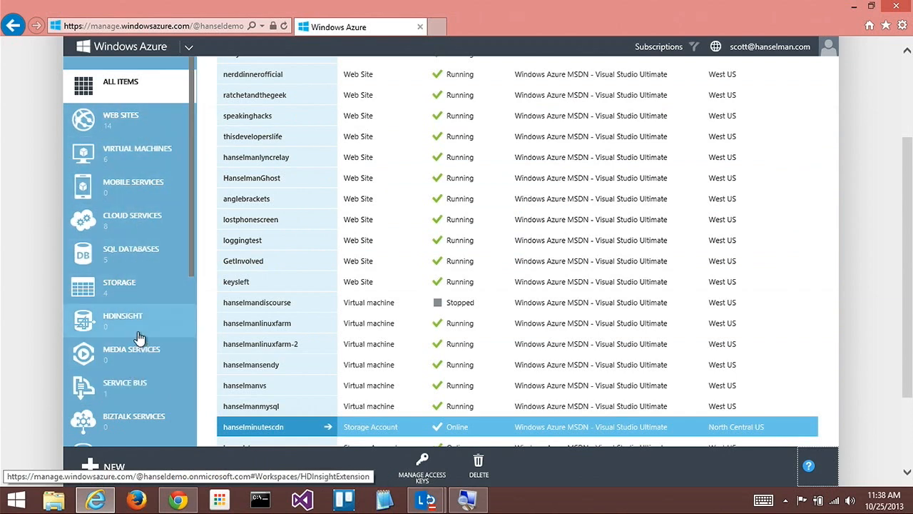
{"action": "scroll", "scroll_direction": "down", "scroll_amount": 3}
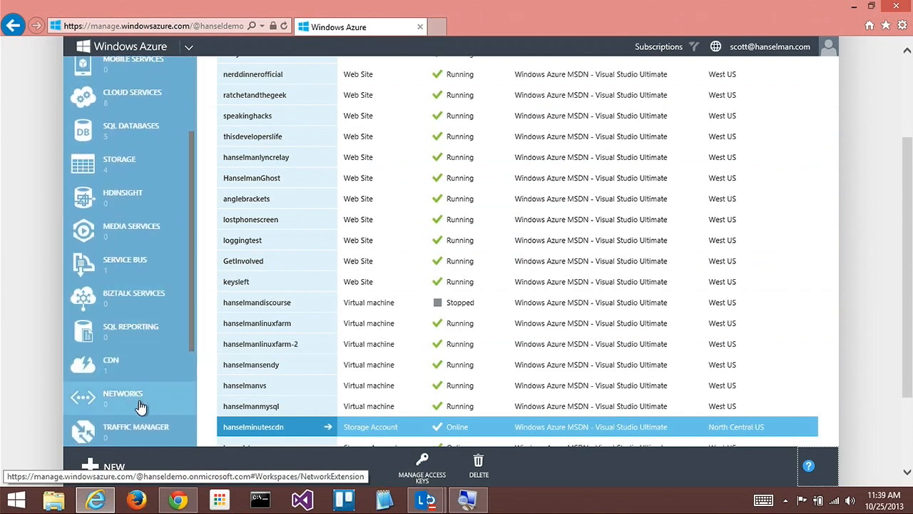
{"action": "scroll", "scroll_direction": "down", "scroll_amount": 3}
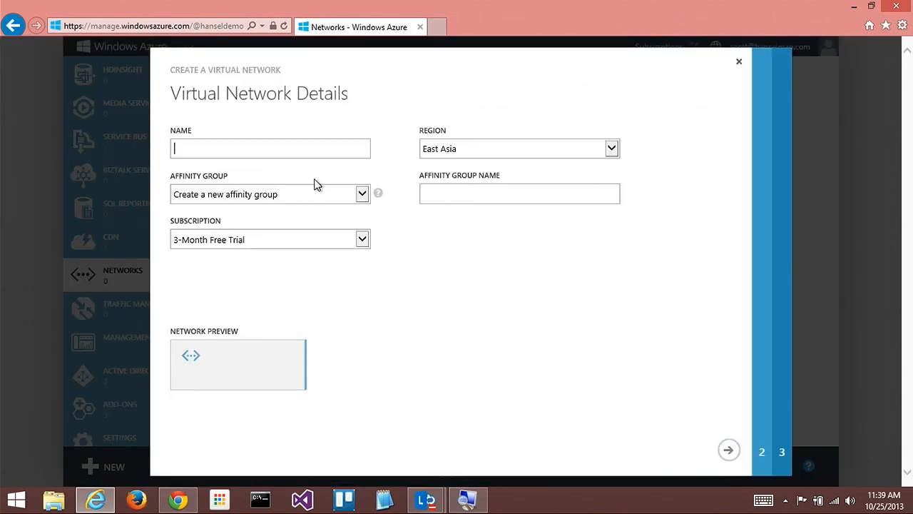
- Re-enter 'supernetwork' with affinity group 'scottmsdn' in East US and advance
{"action": "type", "text": "h"}
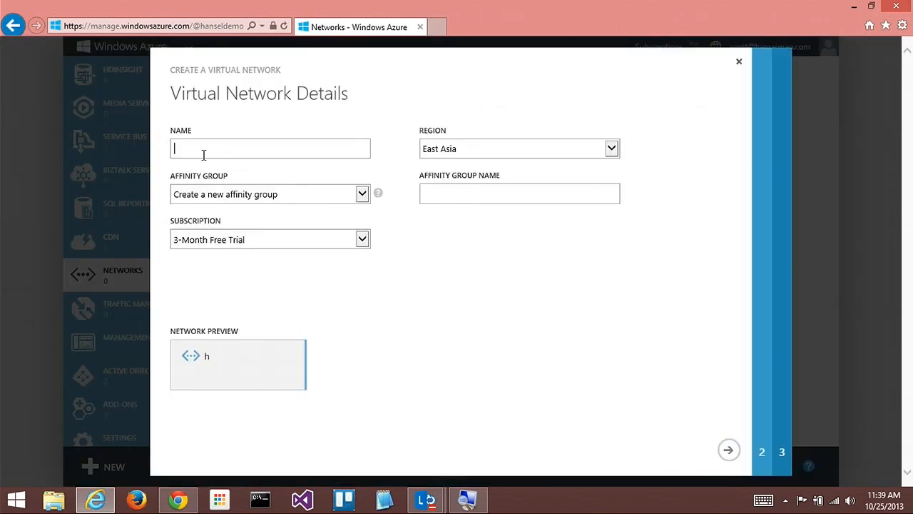
{"action": "type", "text": "supernetwork"}
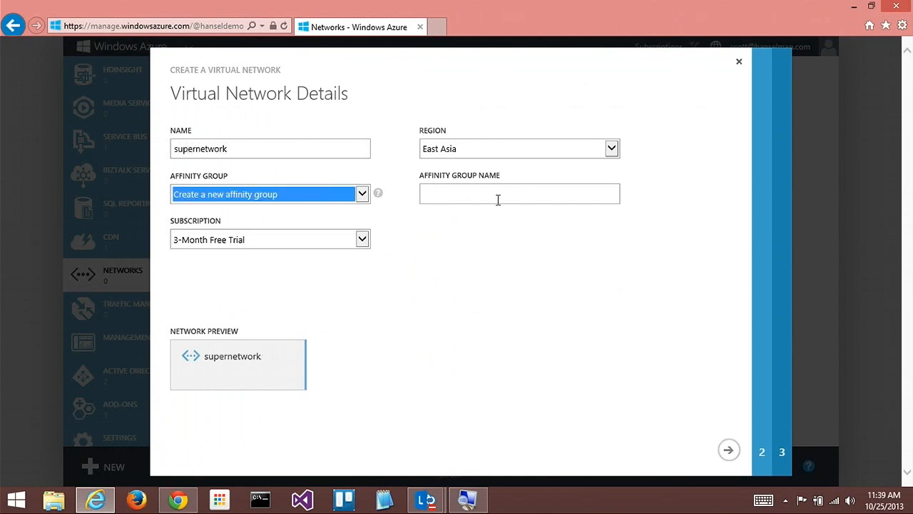
{"action": "type", "text": "msdn"}
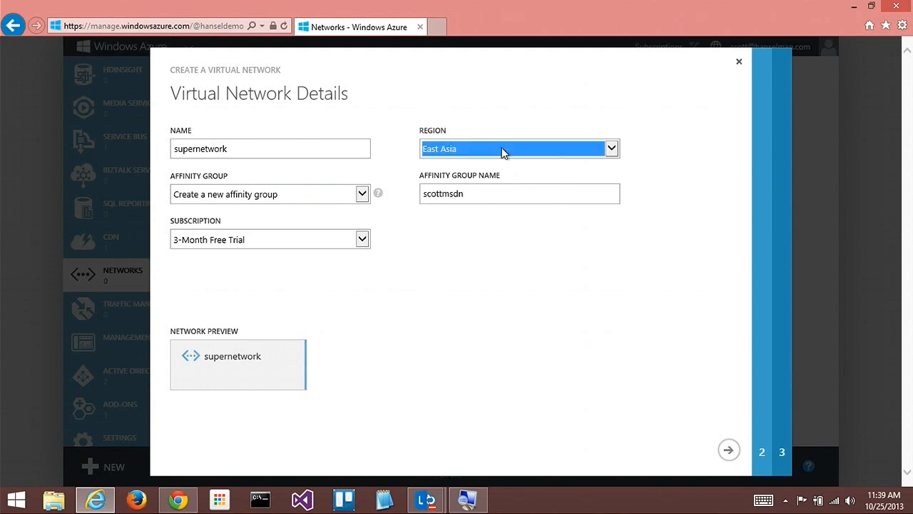
{"action": "left_click", "coordinate": [360, 239]}
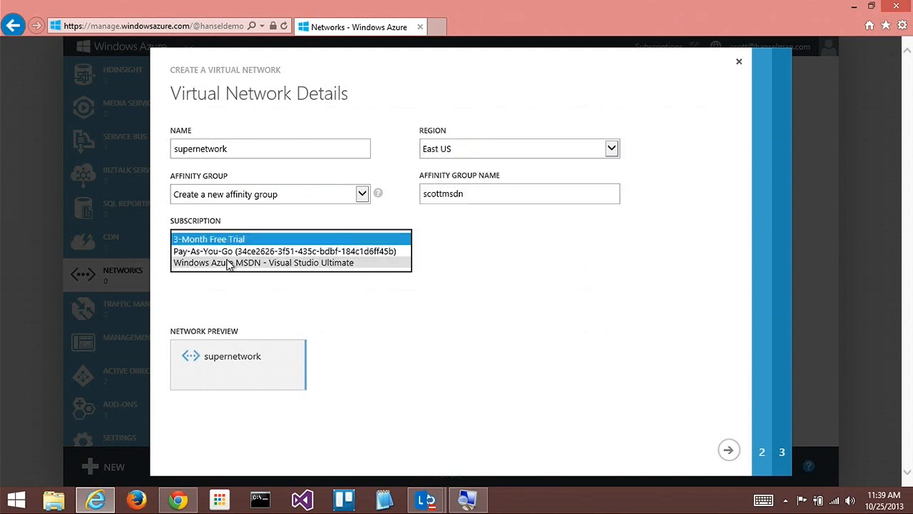
{"action": "left_click", "coordinate": [728, 450]}
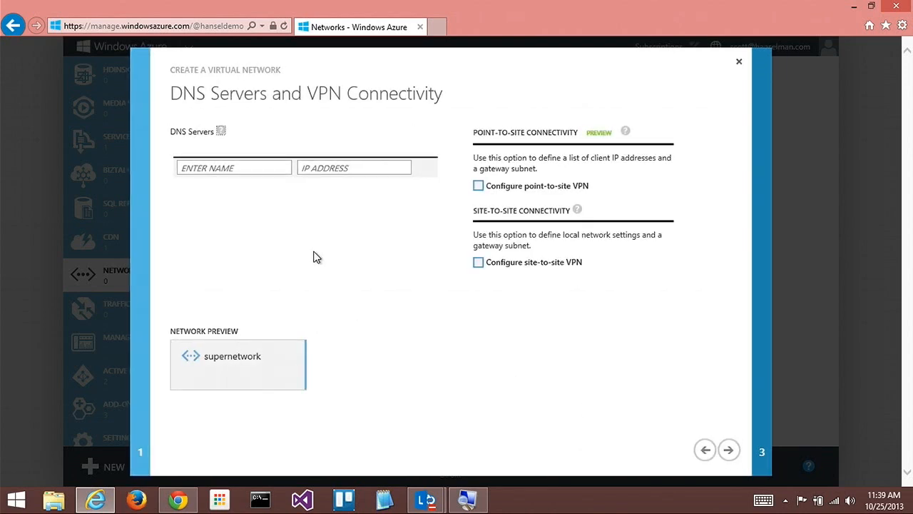
{"action": "mouse_move", "coordinate": [306, 193]}
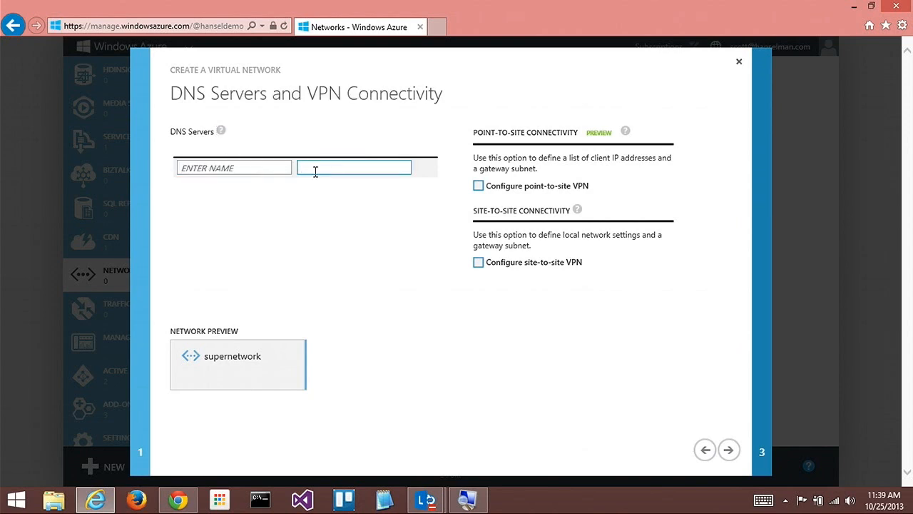
{"action": "mouse_move", "coordinate": [291, 214]}
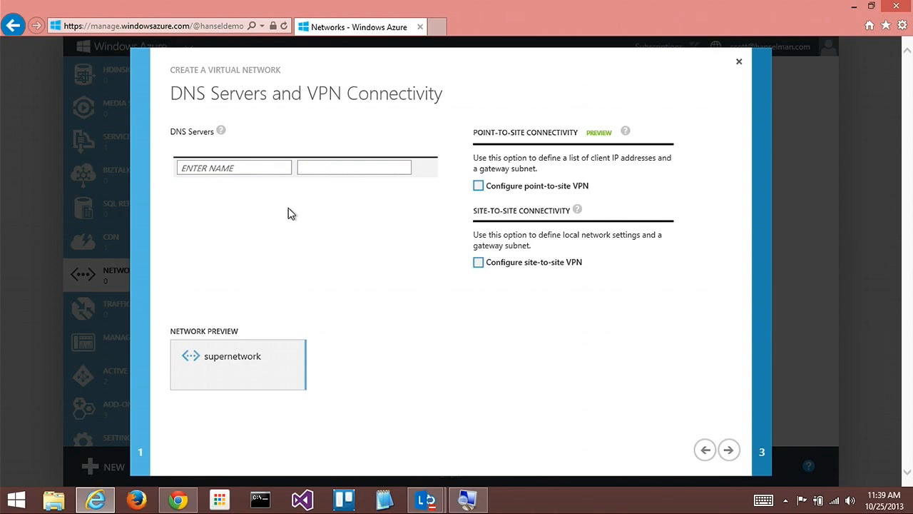
{"action": "left_click", "coordinate": [354, 168]}
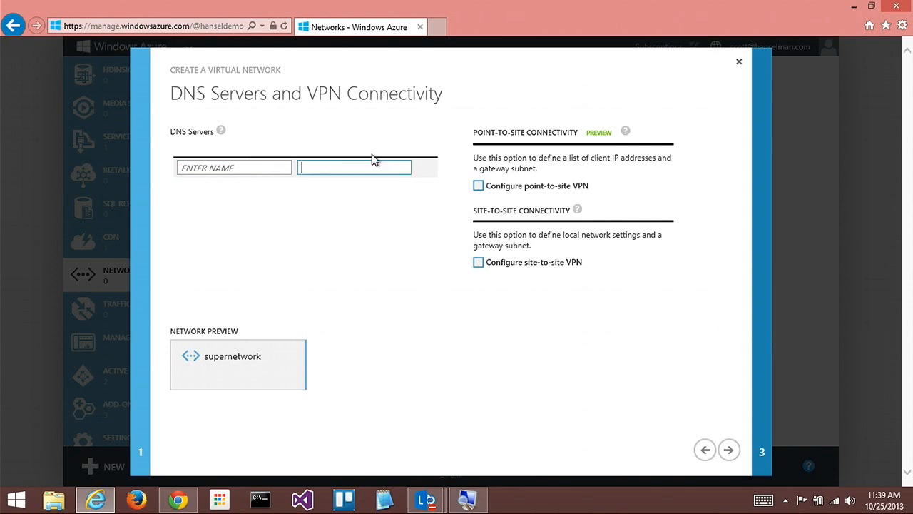
{"action": "mouse_move", "coordinate": [437, 26]}
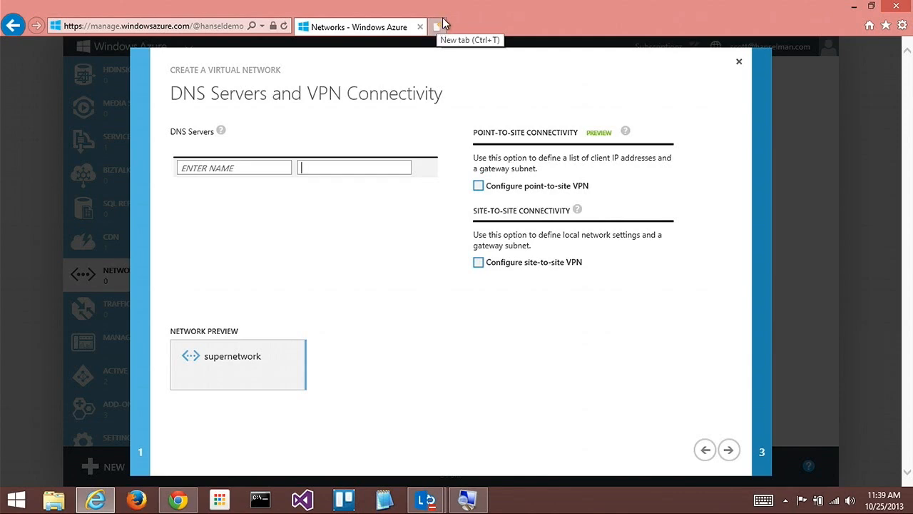
- Search 'open dns' in a new tab and select an OpenDNS server address
{"action": "left_click", "coordinate": [437, 26]}
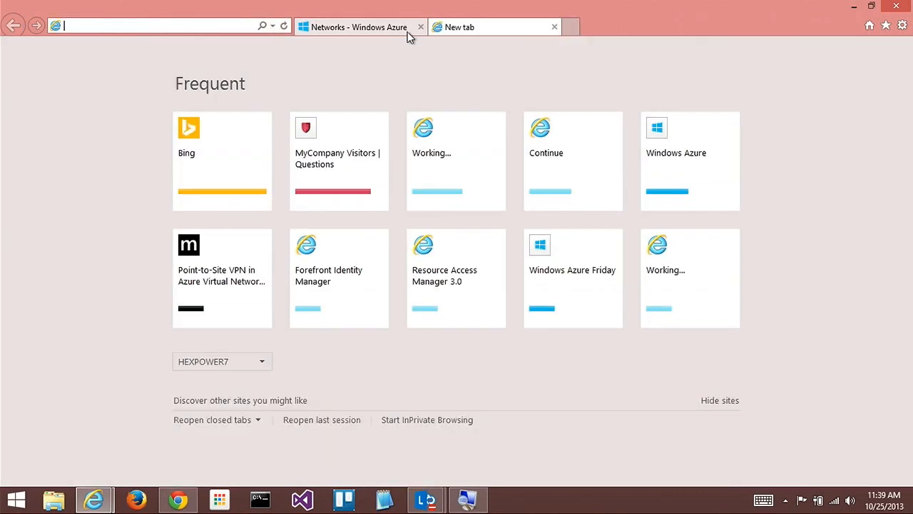
{"action": "type", "text": "open dns"}
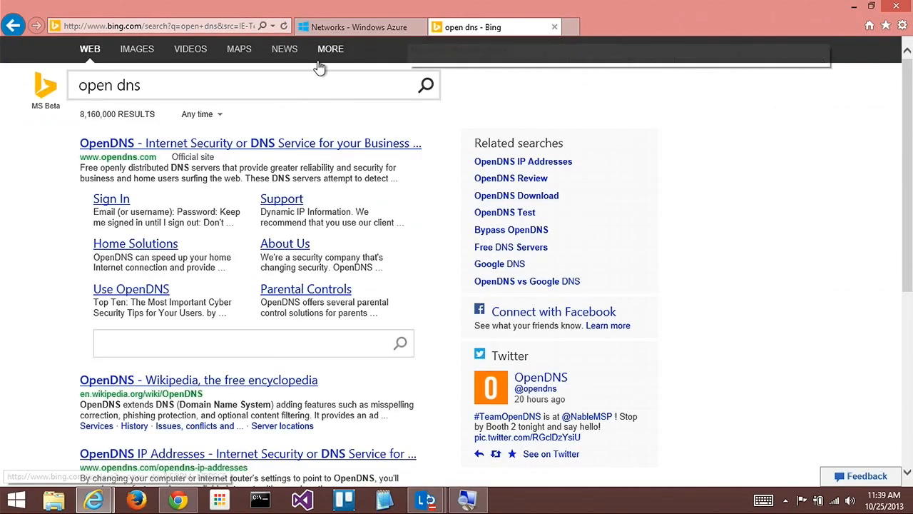
{"action": "left_click", "coordinate": [250, 143]}
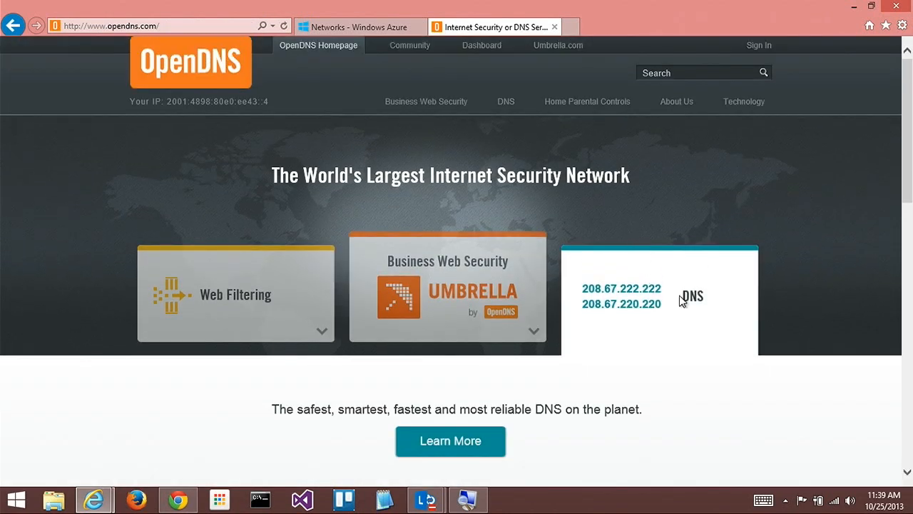
{"action": "double_click", "coordinate": [622, 289]}
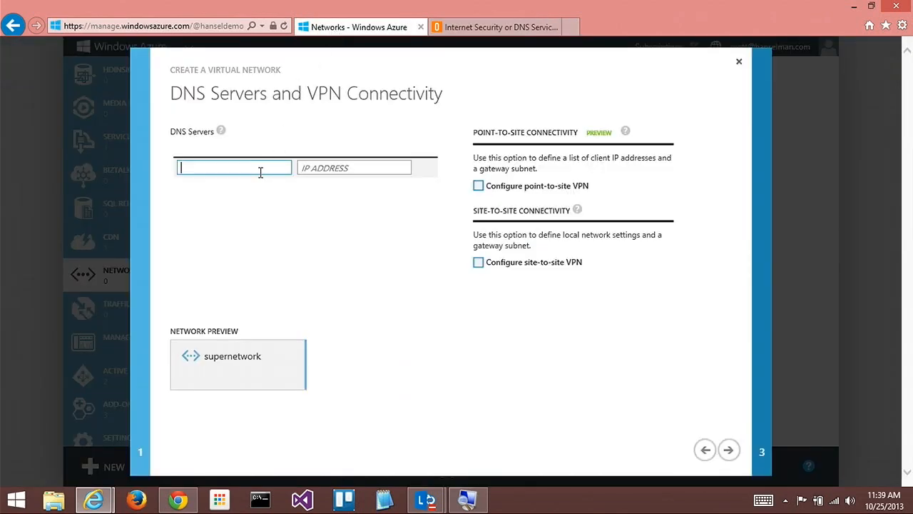
- Add DNS servers opendns (208.67.222.222) and opendns2 (208.67.220.220)
{"action": "type", "text": "opendns1"}
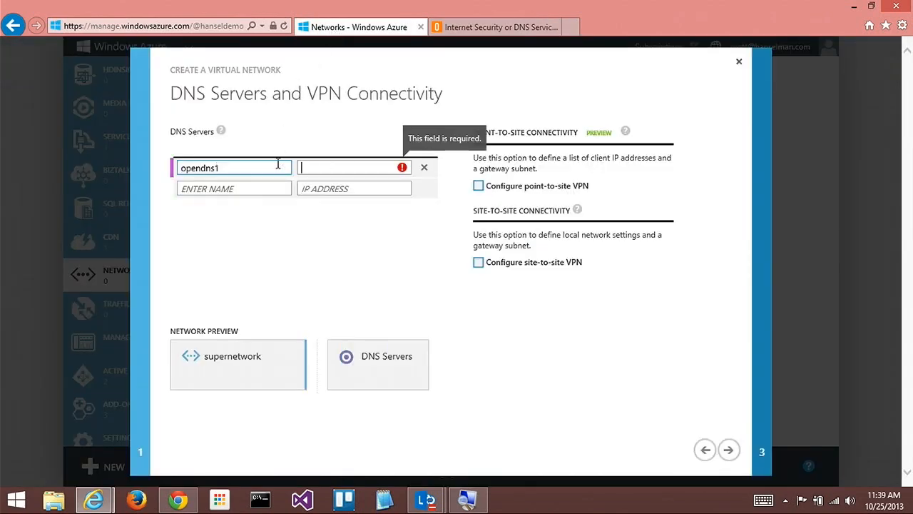
{"action": "left_click", "coordinate": [492, 26]}
{"action": "type", "text": "208.67.222.22"}
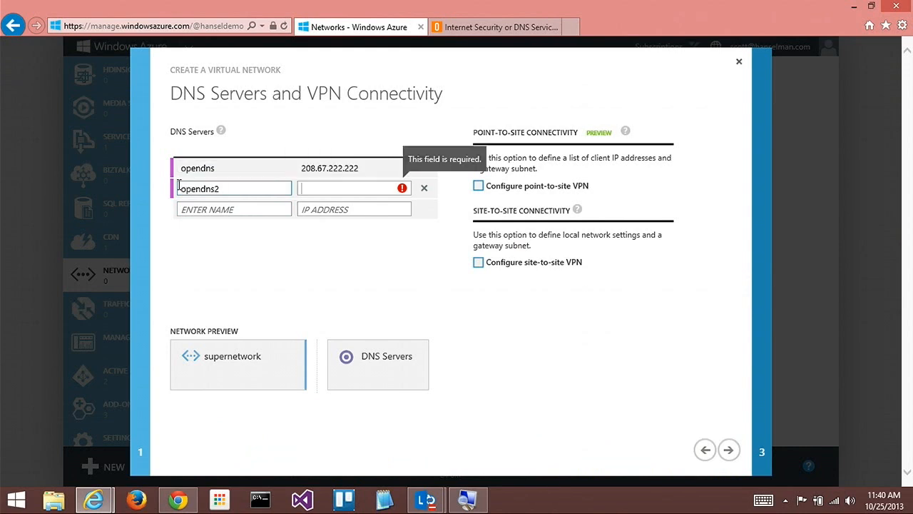
{"action": "type", "text": "208.67.220.220"}
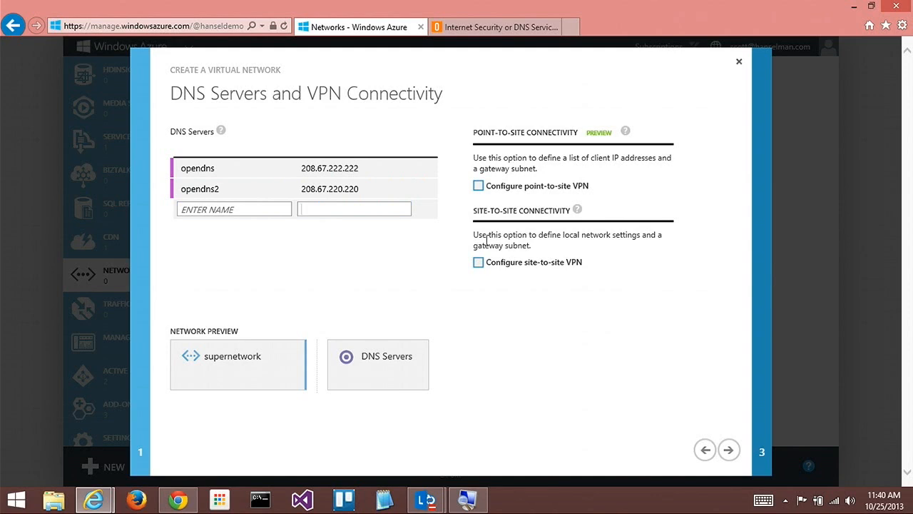
{"action": "mouse_move", "coordinate": [626, 131]}
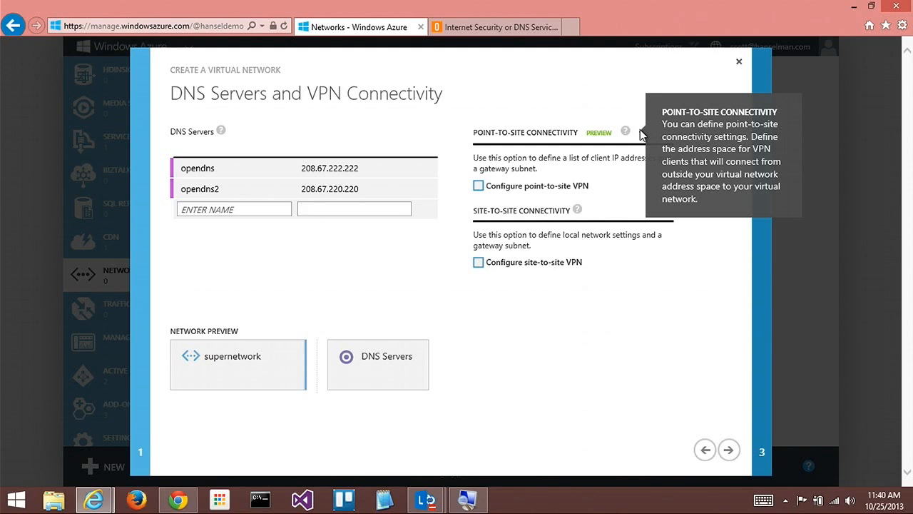
{"action": "left_click", "coordinate": [355, 209]}
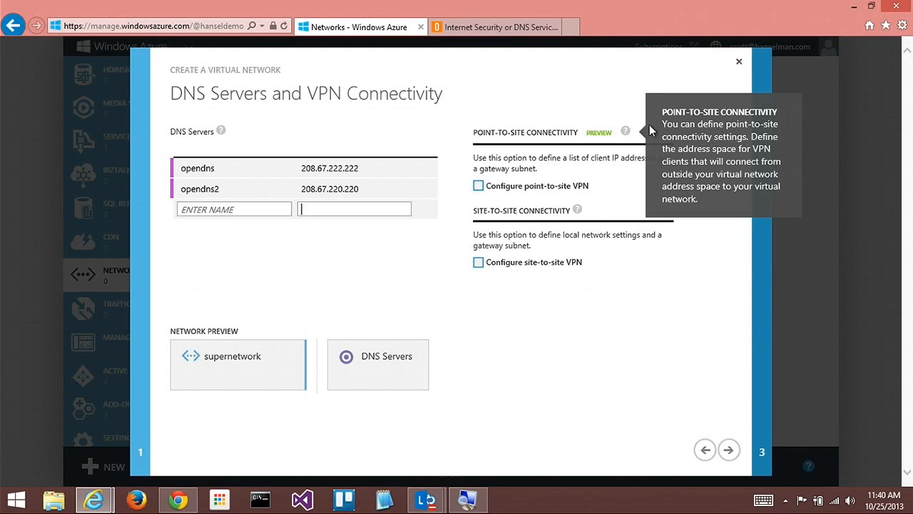
{"action": "mouse_move", "coordinate": [418, 296]}
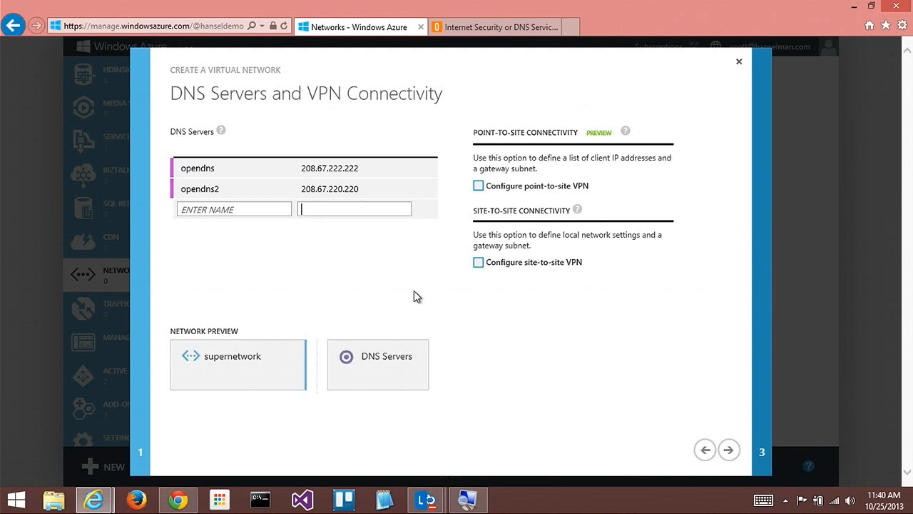
{"action": "mouse_move", "coordinate": [476, 263]}
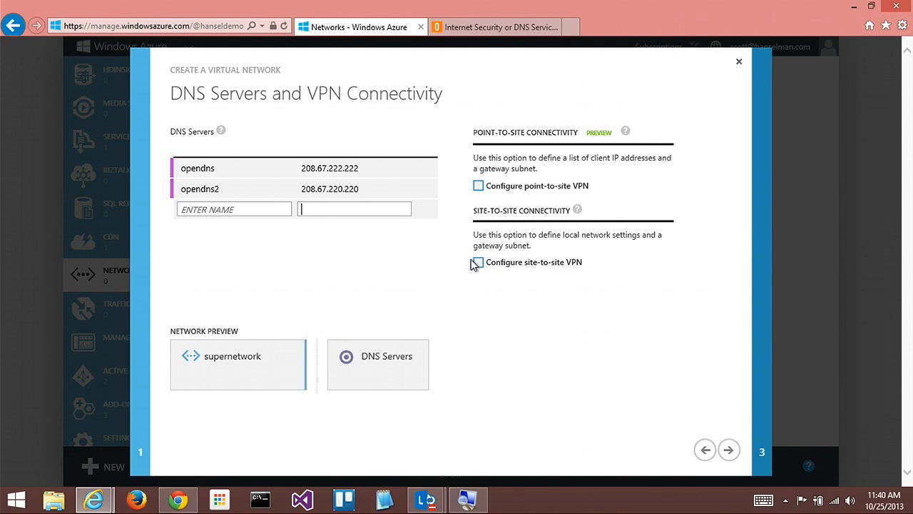
{"action": "mouse_move", "coordinate": [579, 231]}
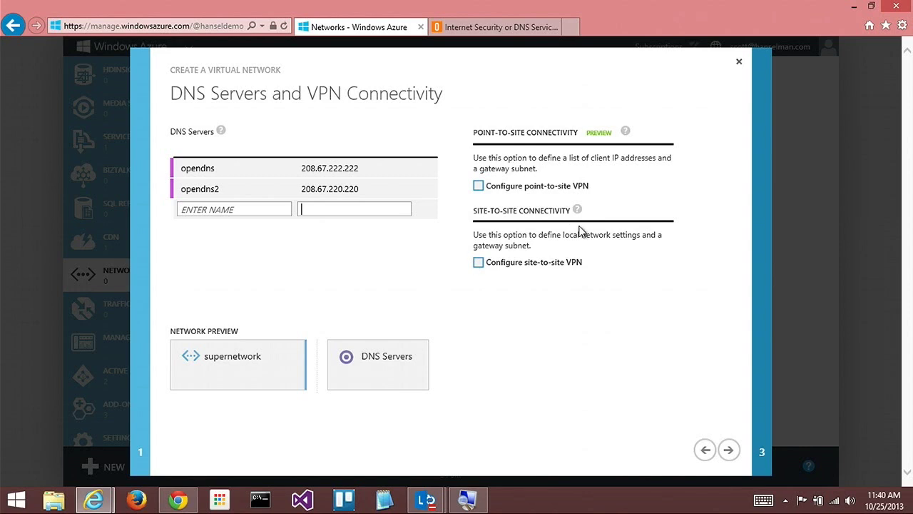
{"action": "mouse_move", "coordinate": [577, 210]}
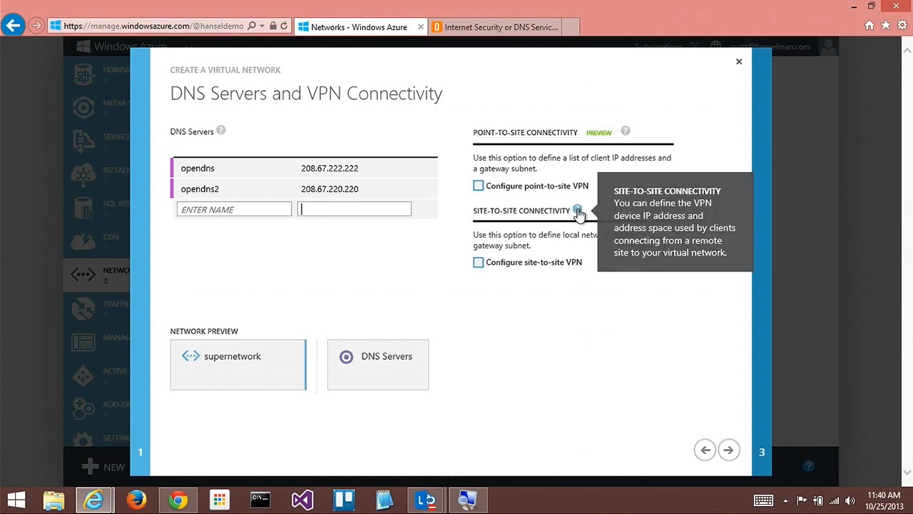
{"action": "mouse_move", "coordinate": [578, 223]}
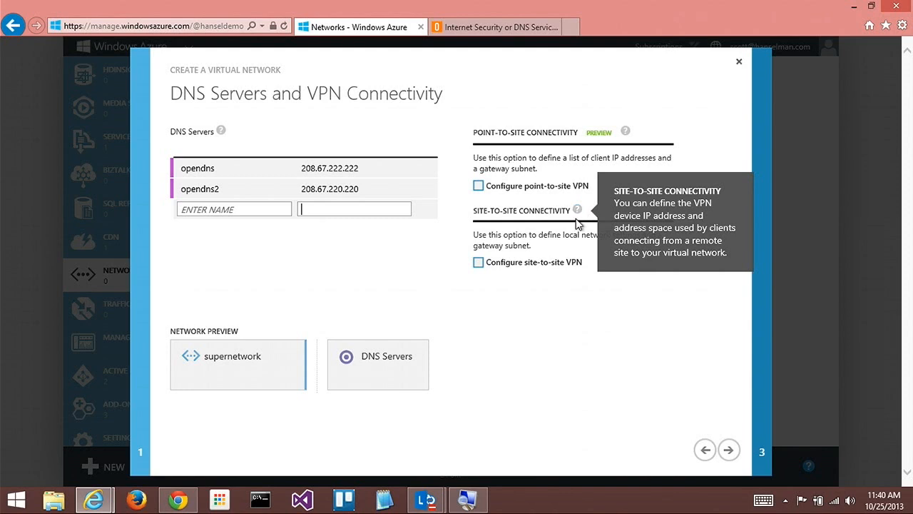
{"action": "mouse_move", "coordinate": [571, 229]}
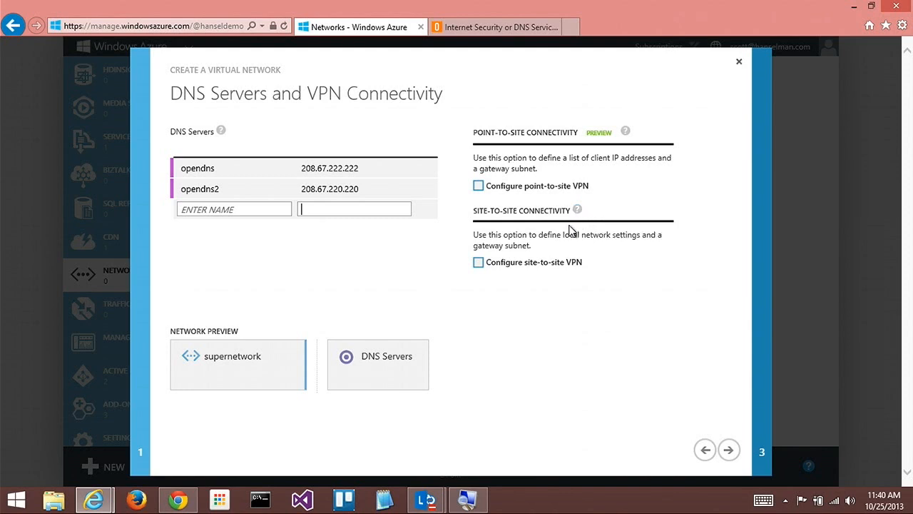
{"action": "mouse_move", "coordinate": [576, 209]}
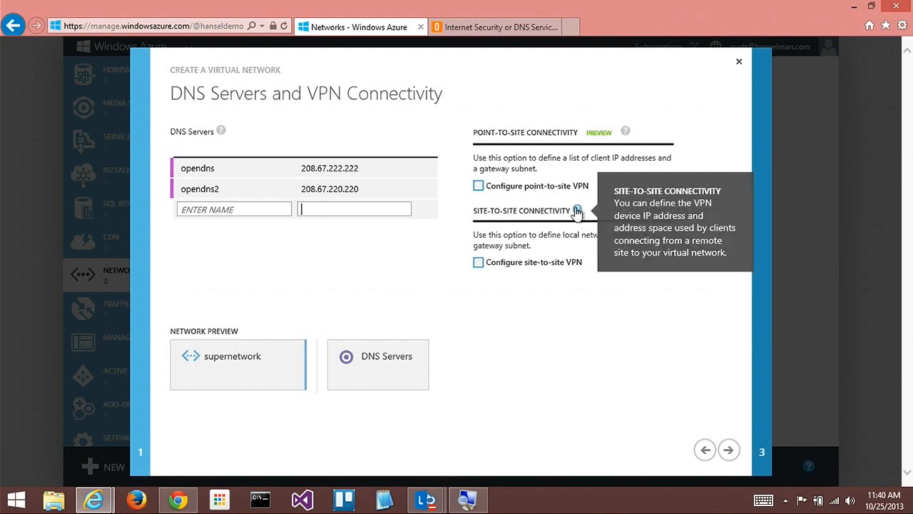
{"action": "mouse_move", "coordinate": [576, 214]}
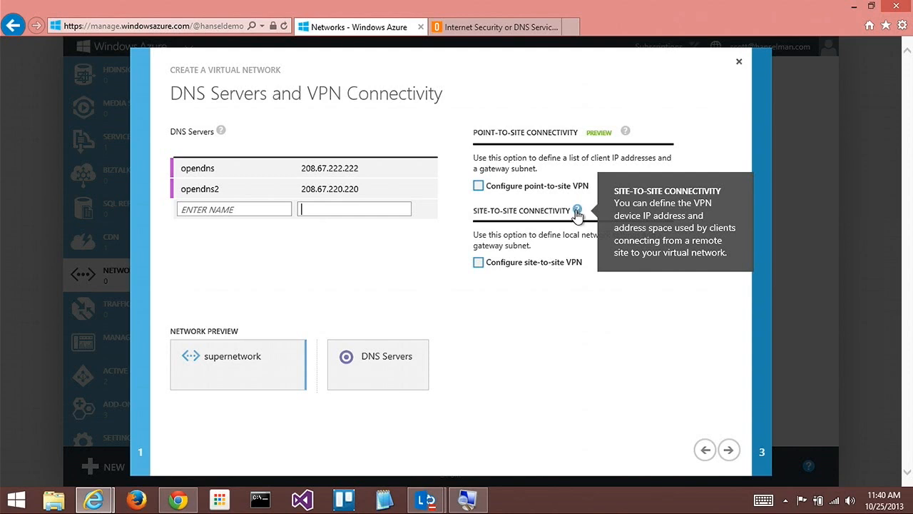